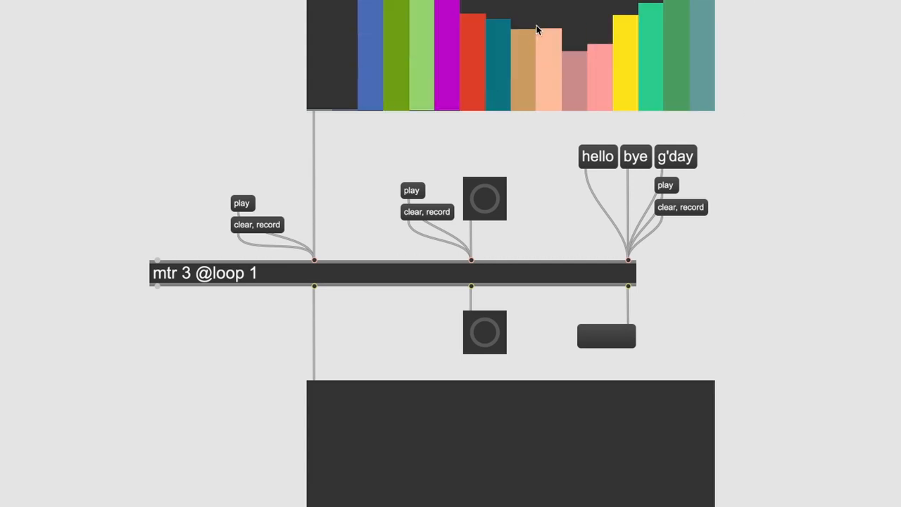
# - Play the looping mtr 3 tracks back, replaying slider values, bangs and hello/bye/g'day messages
pyautogui.click(485, 198)
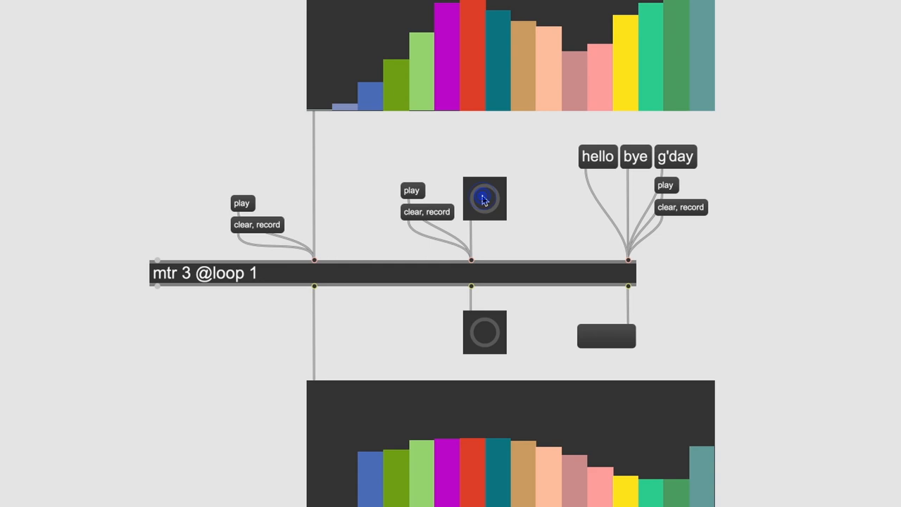
pyautogui.click(485, 198)
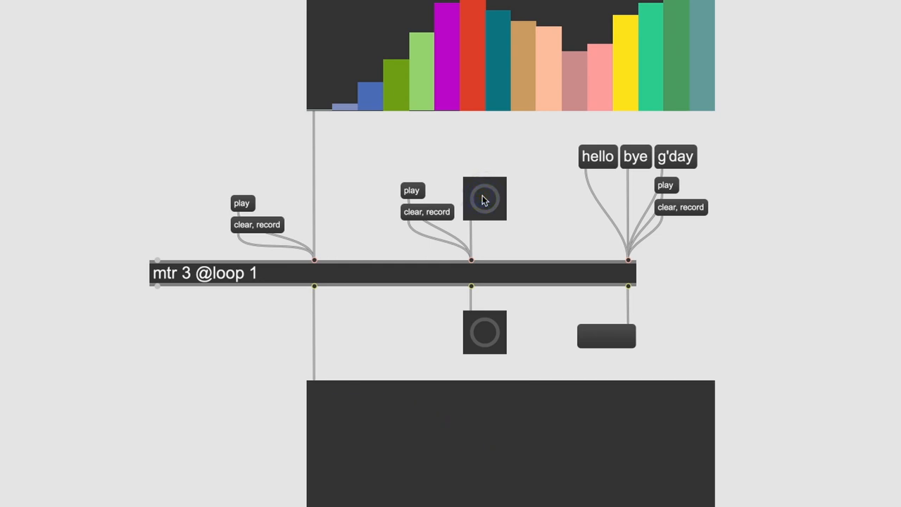
pyautogui.click(485, 199)
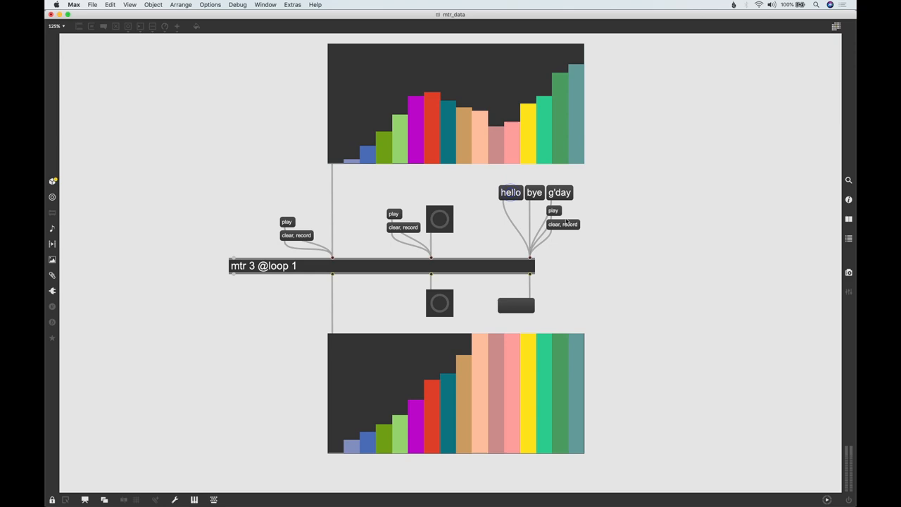
pyautogui.click(534, 192)
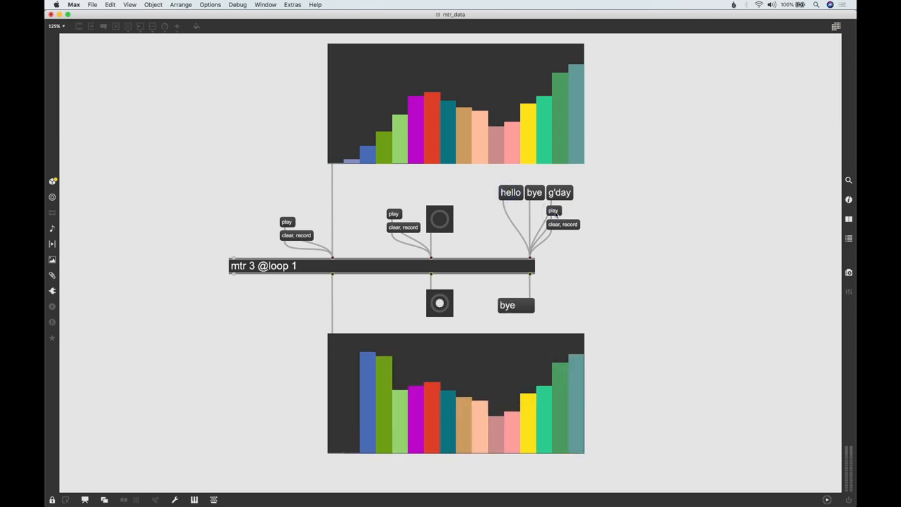